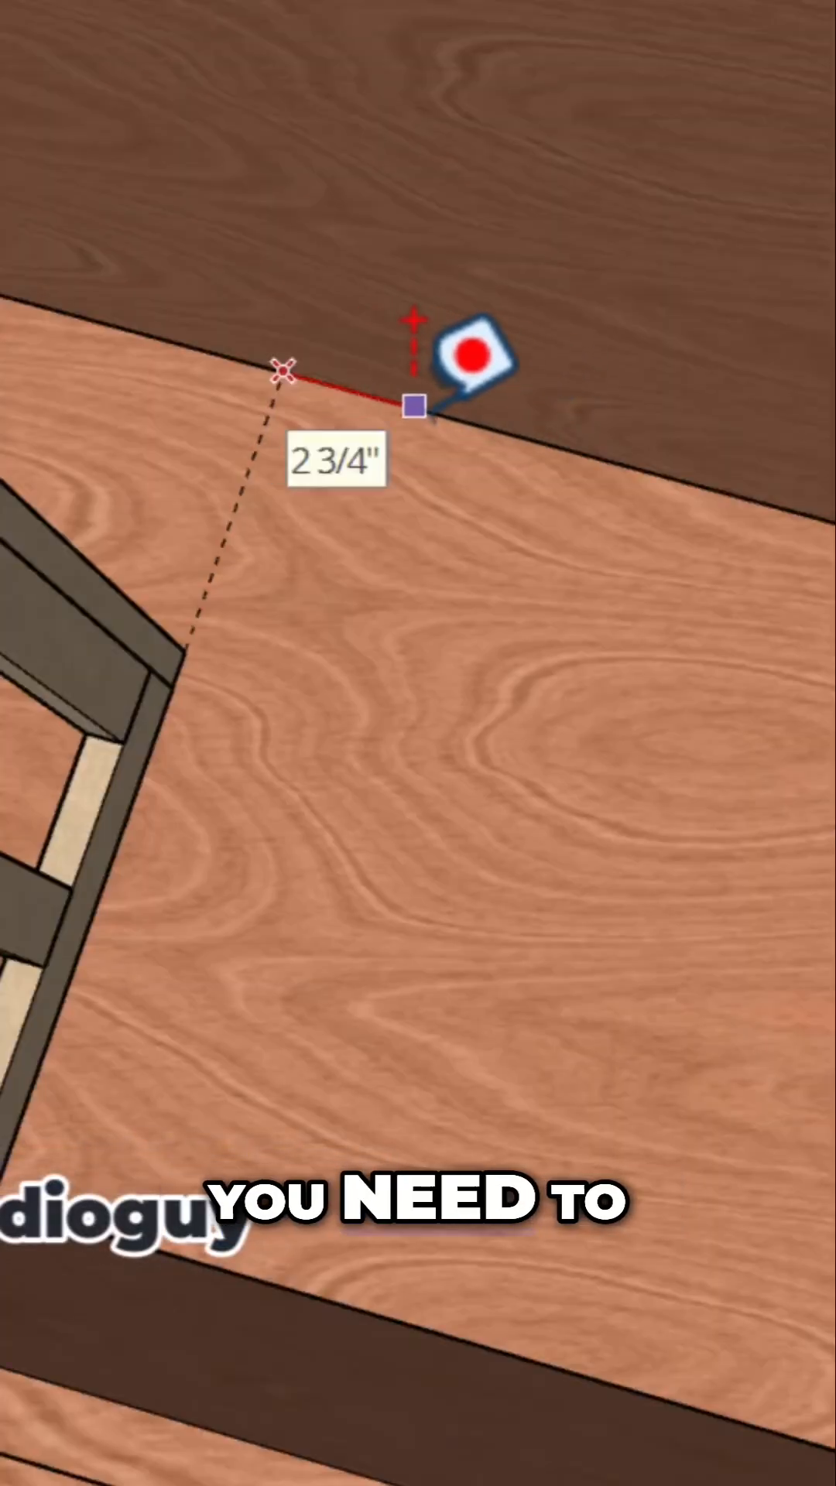
text(3")
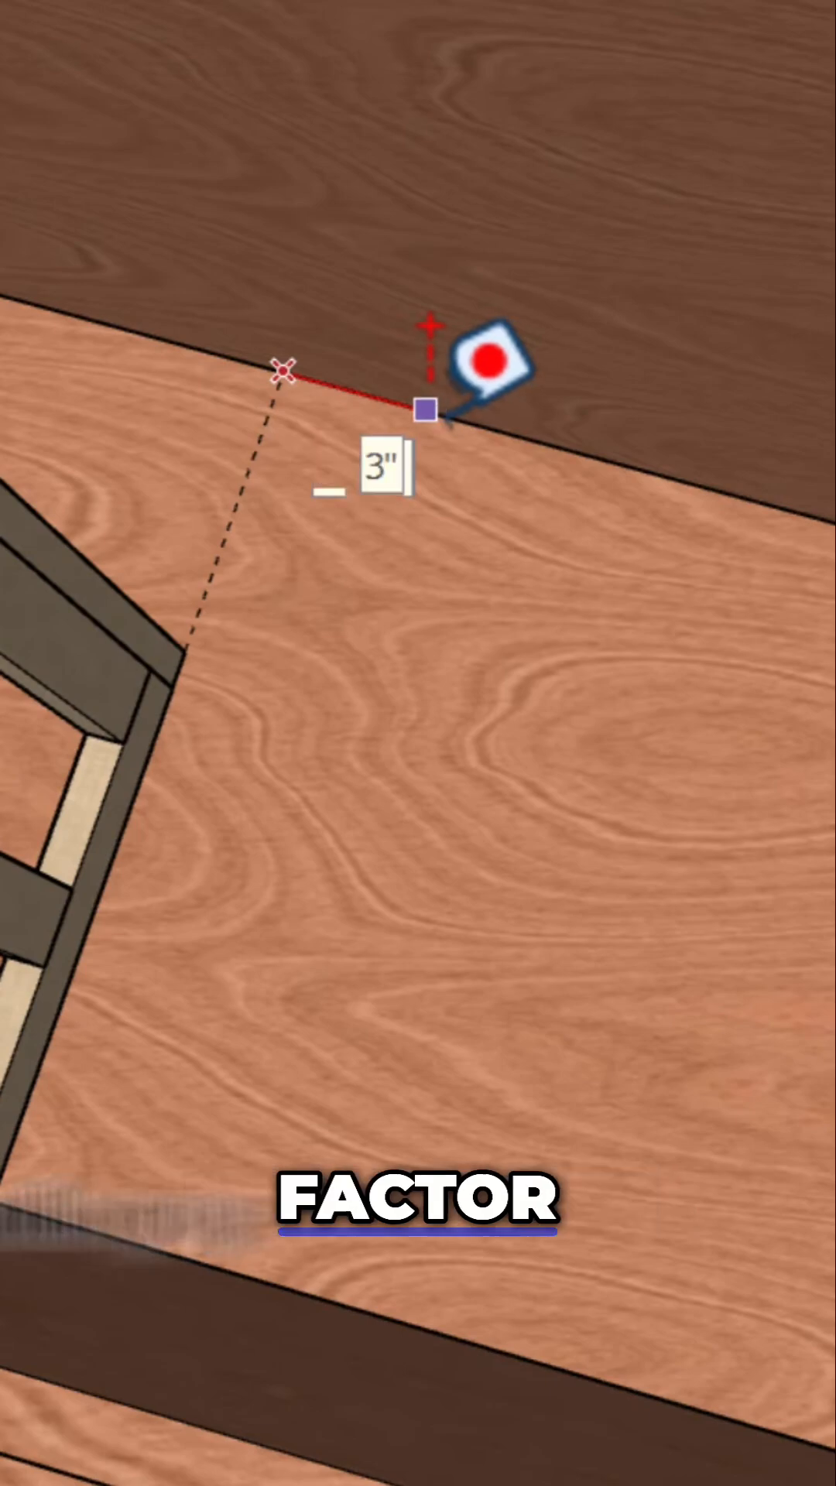